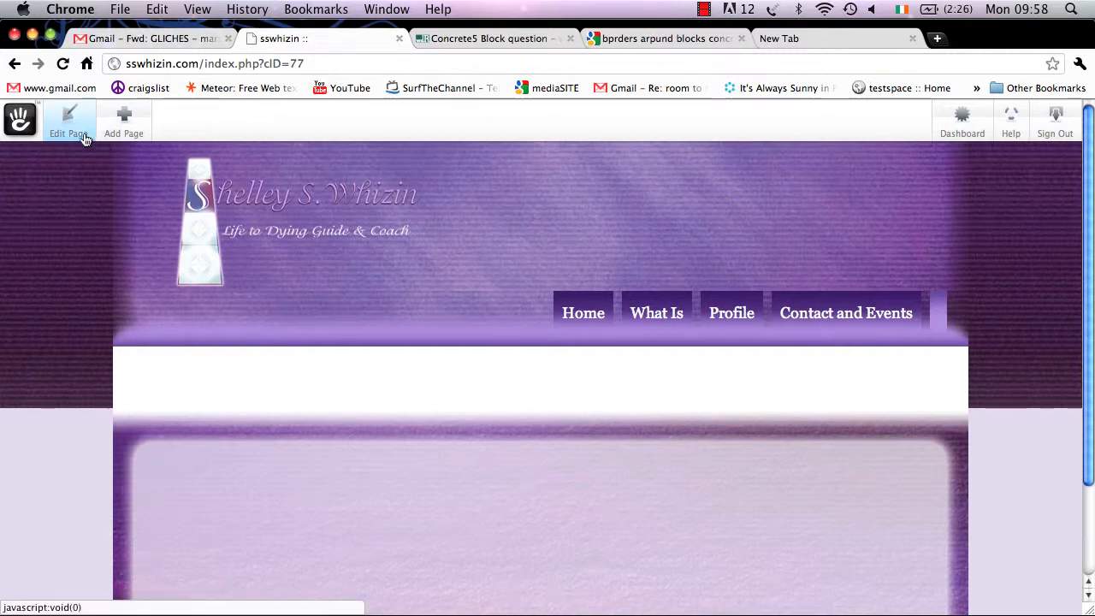
- Check out the sswhizin.com page for editing via Edit Page
{"action": "left_click", "coordinate": [68, 120]}
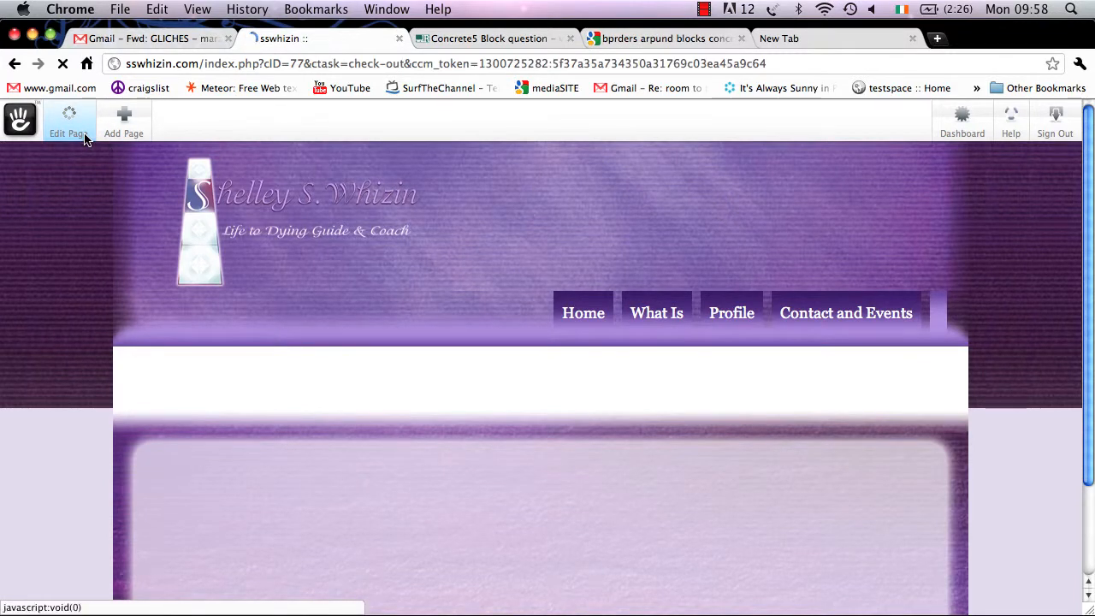
{"action": "left_click", "coordinate": [69, 120]}
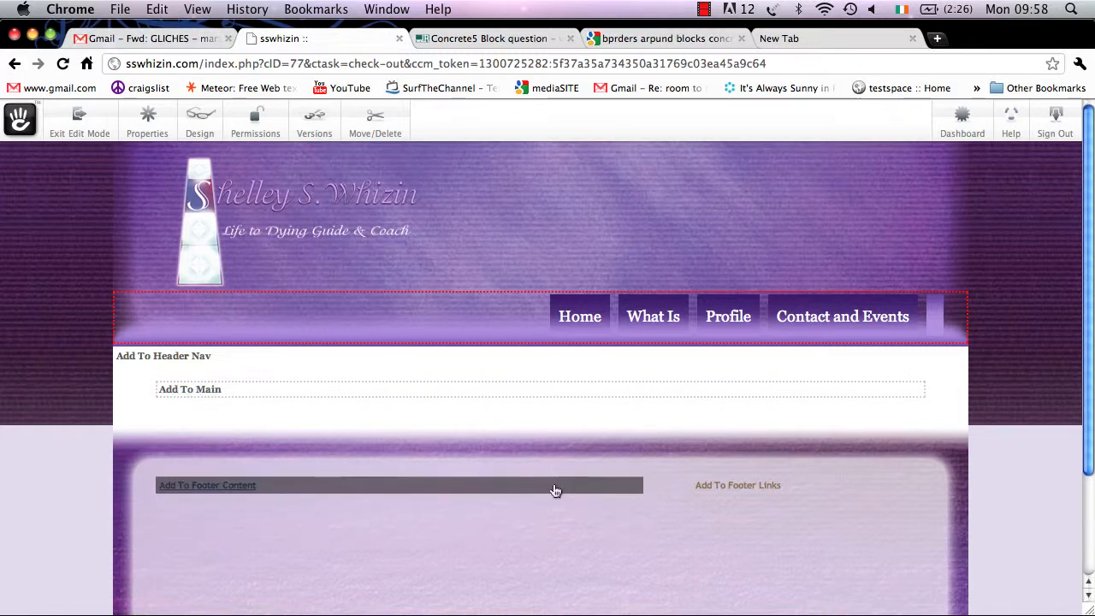
{"action": "mouse_move", "coordinate": [756, 487]}
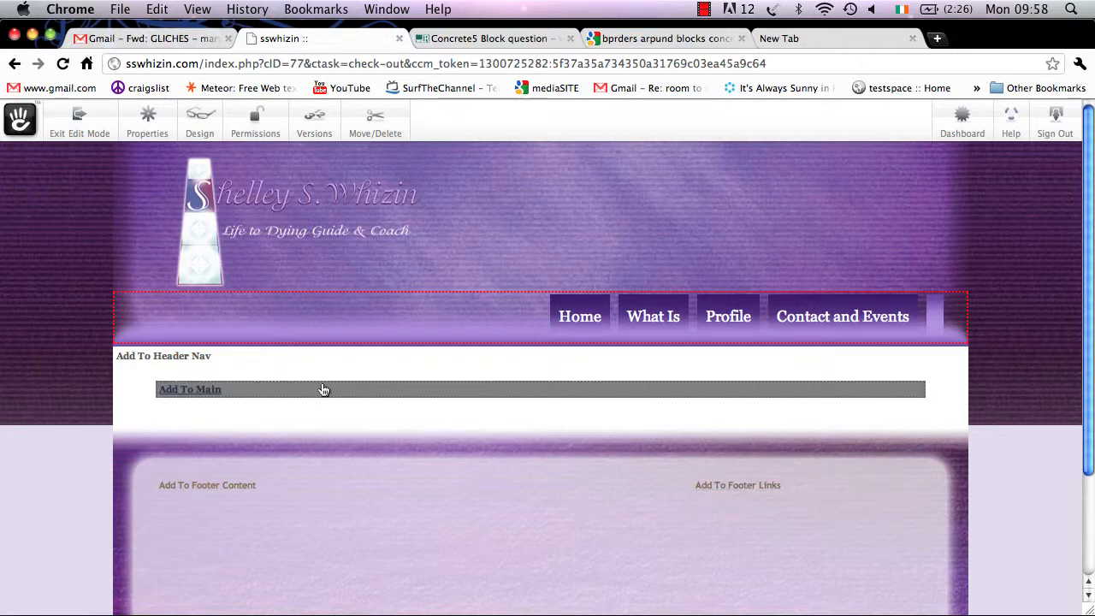
- Choose Design from the Add To Main area's popup menu
{"action": "left_click", "coordinate": [188, 390]}
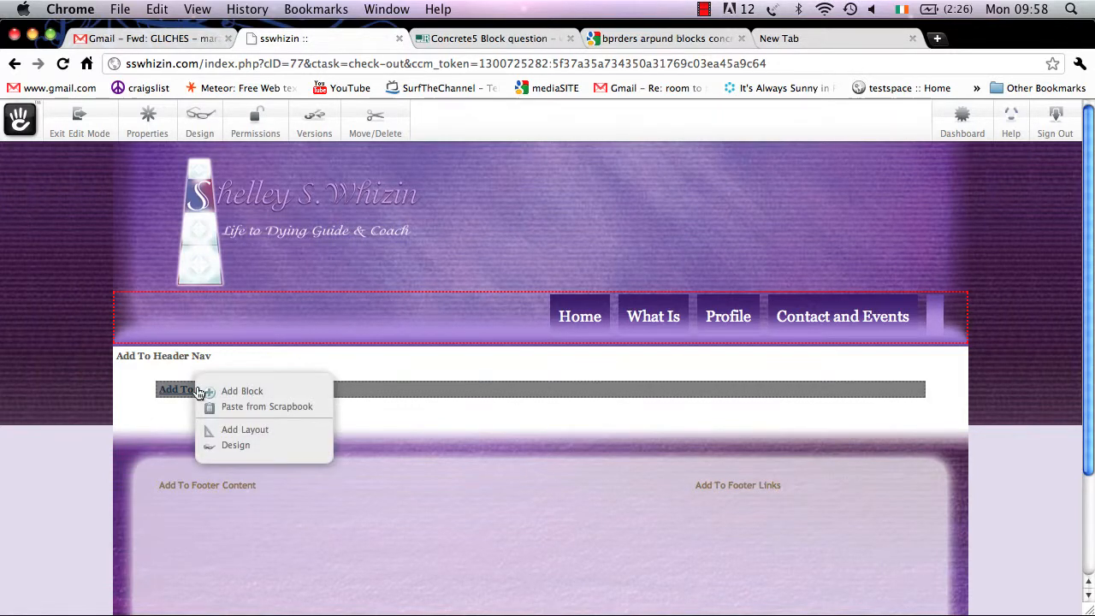
{"action": "mouse_move", "coordinate": [254, 437]}
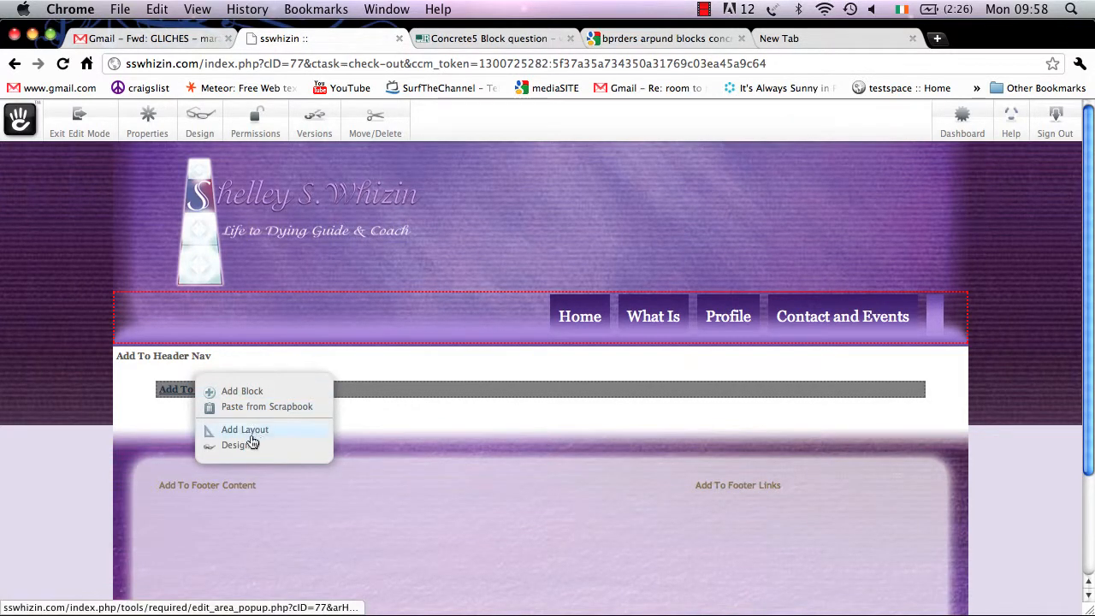
{"action": "left_click", "coordinate": [236, 444]}
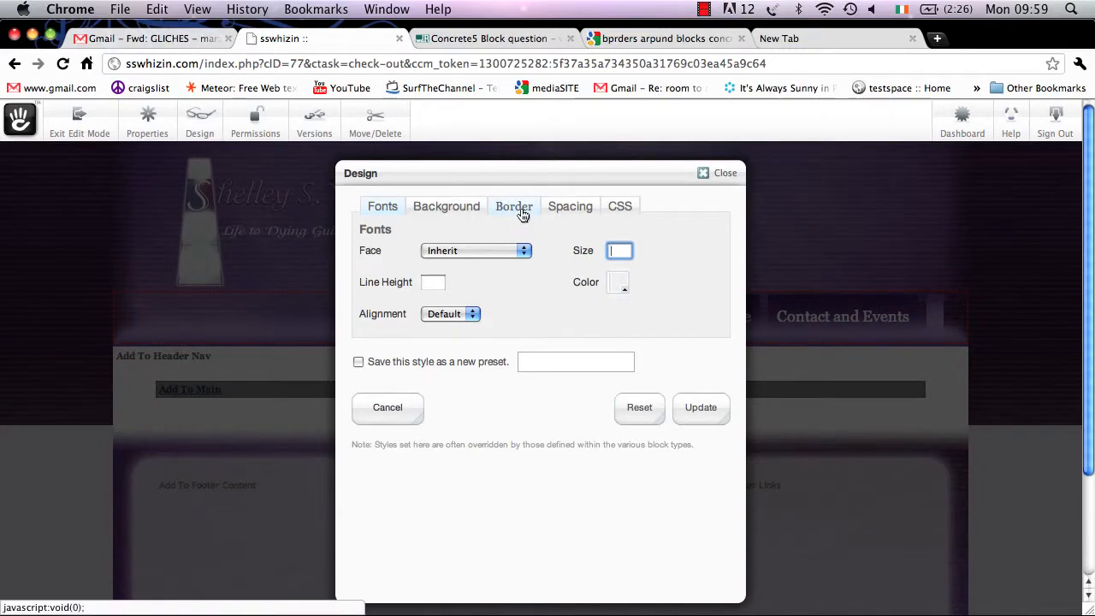
- Set the Main area border to solid style, 4 px width, Full direction
{"action": "left_click", "coordinate": [514, 206]}
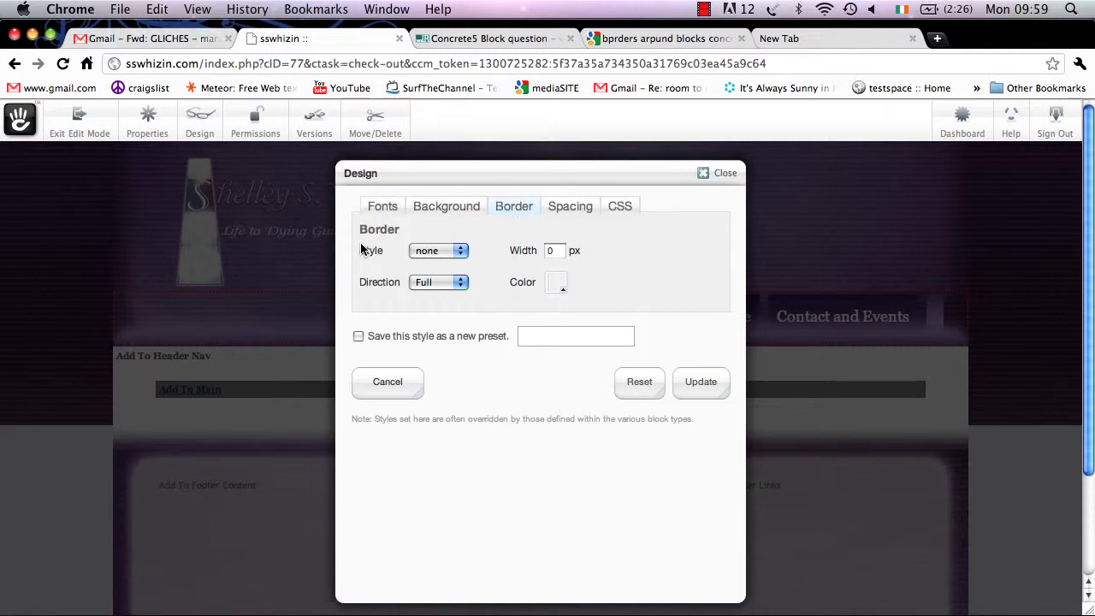
{"action": "left_click", "coordinate": [438, 249]}
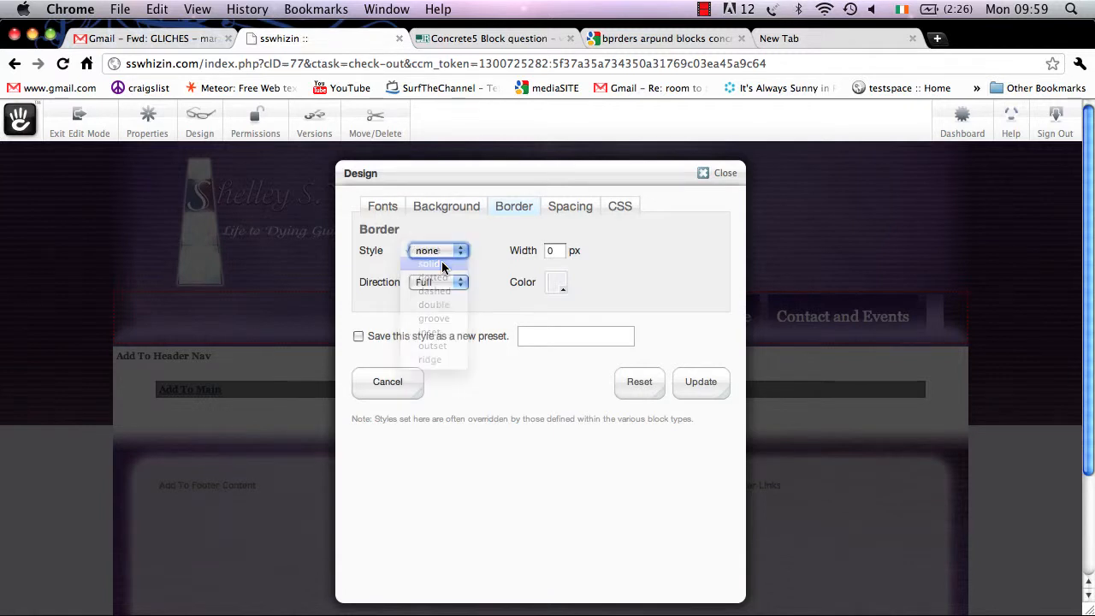
{"action": "left_click", "coordinate": [428, 263]}
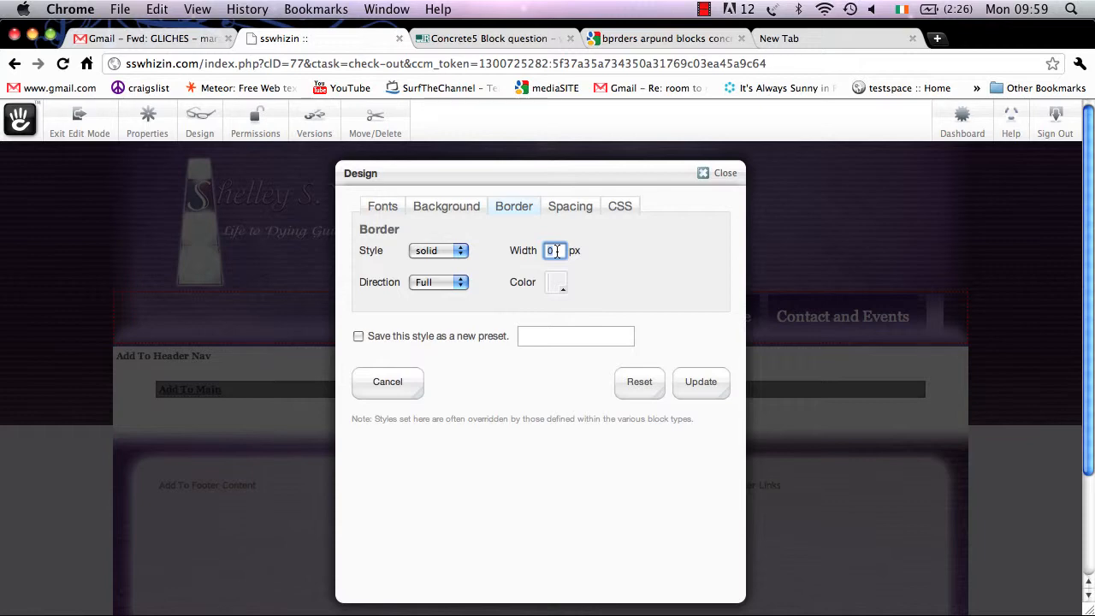
{"action": "type", "text": "4"}
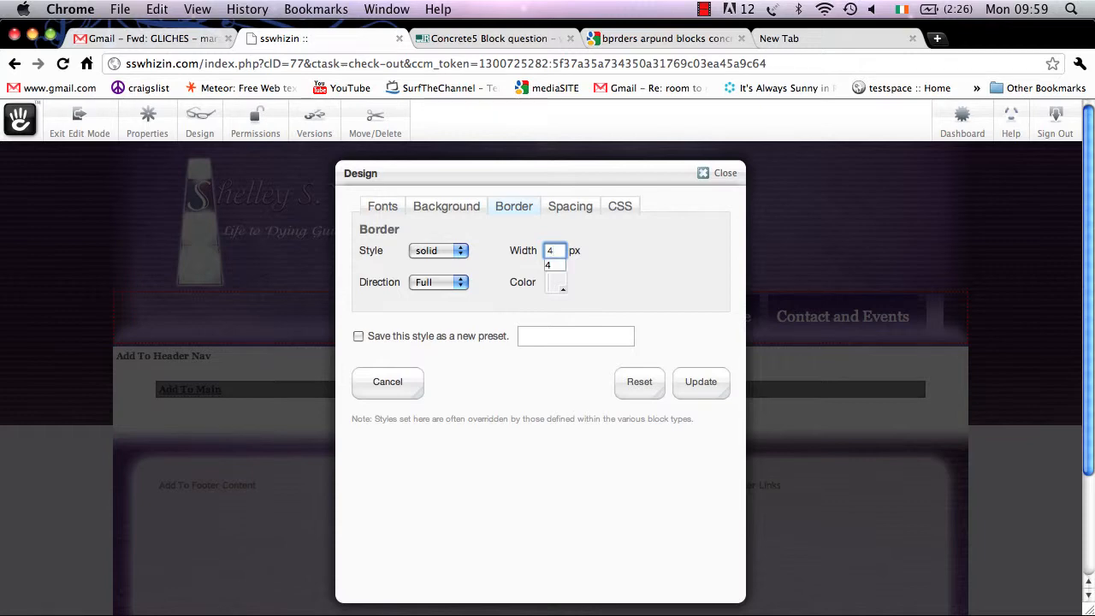
{"action": "left_click", "coordinate": [438, 280]}
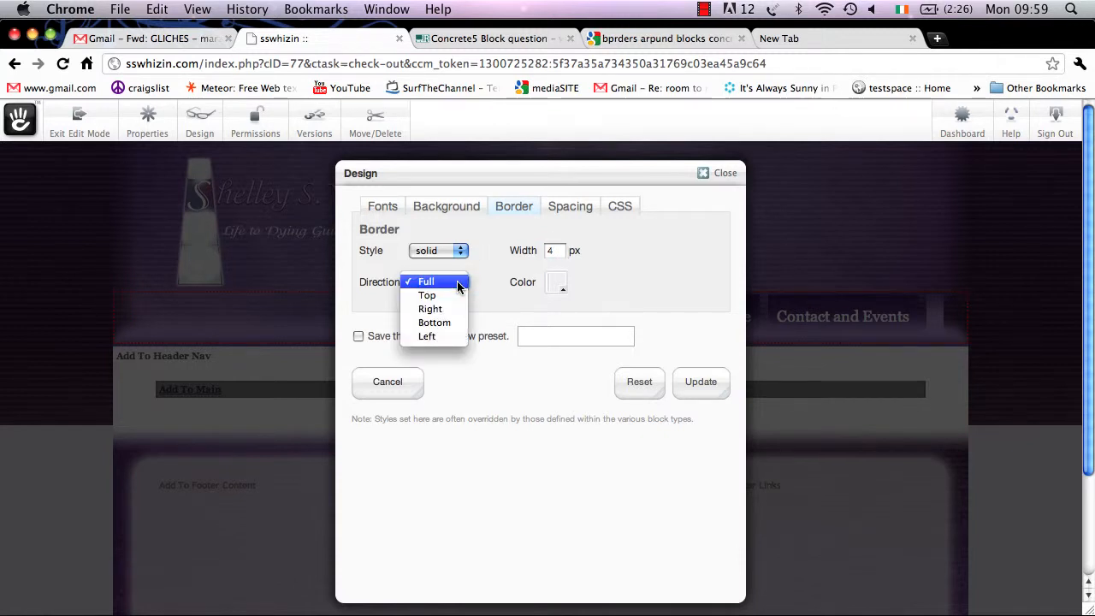
{"action": "mouse_move", "coordinate": [429, 308]}
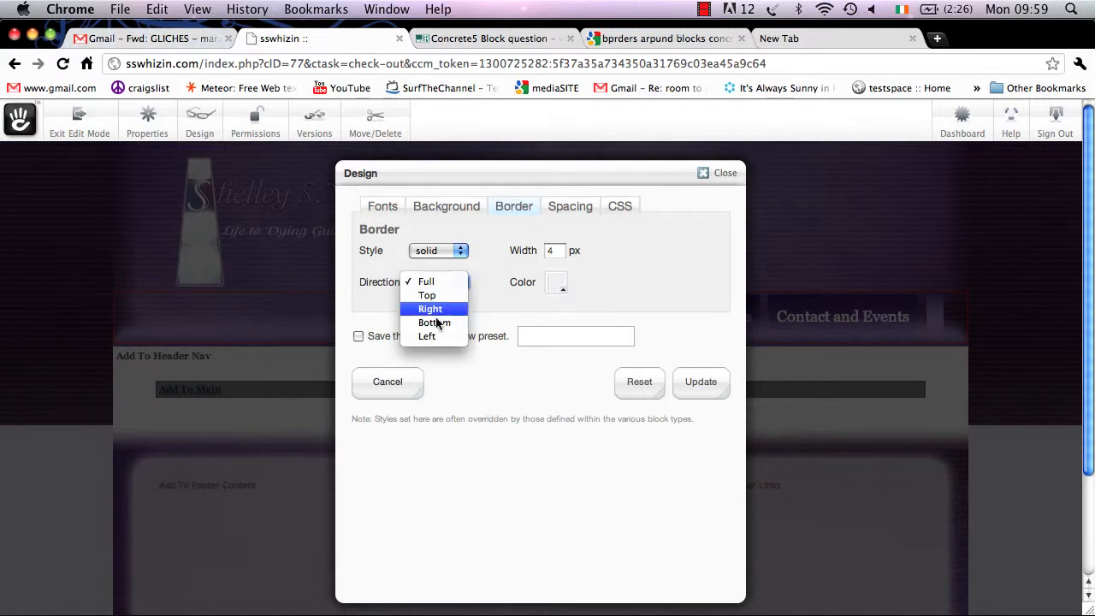
{"action": "mouse_move", "coordinate": [426, 295]}
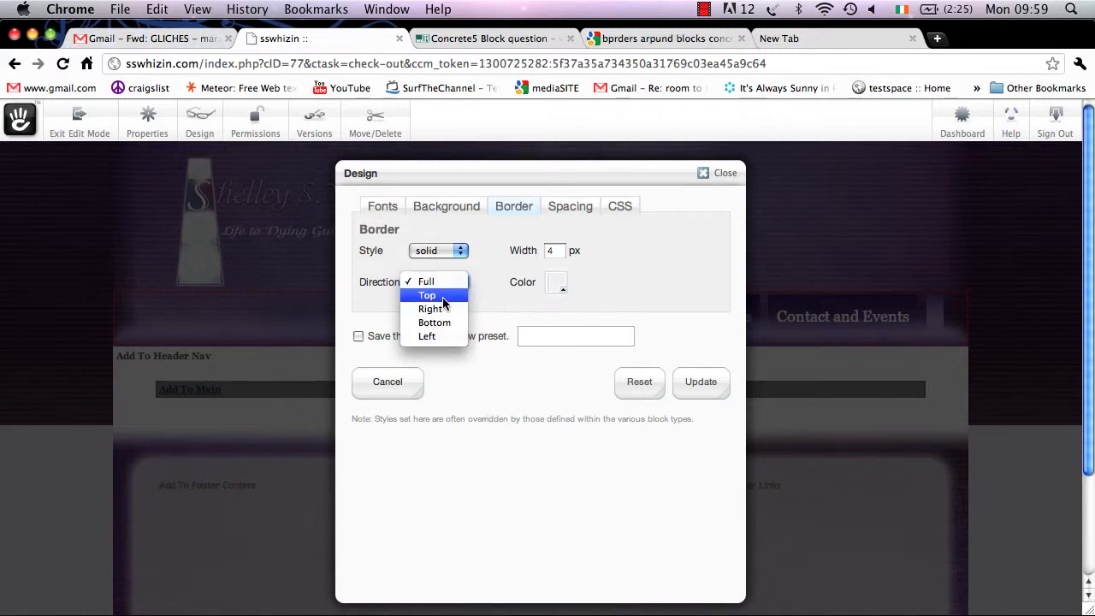
{"action": "mouse_move", "coordinate": [449, 301]}
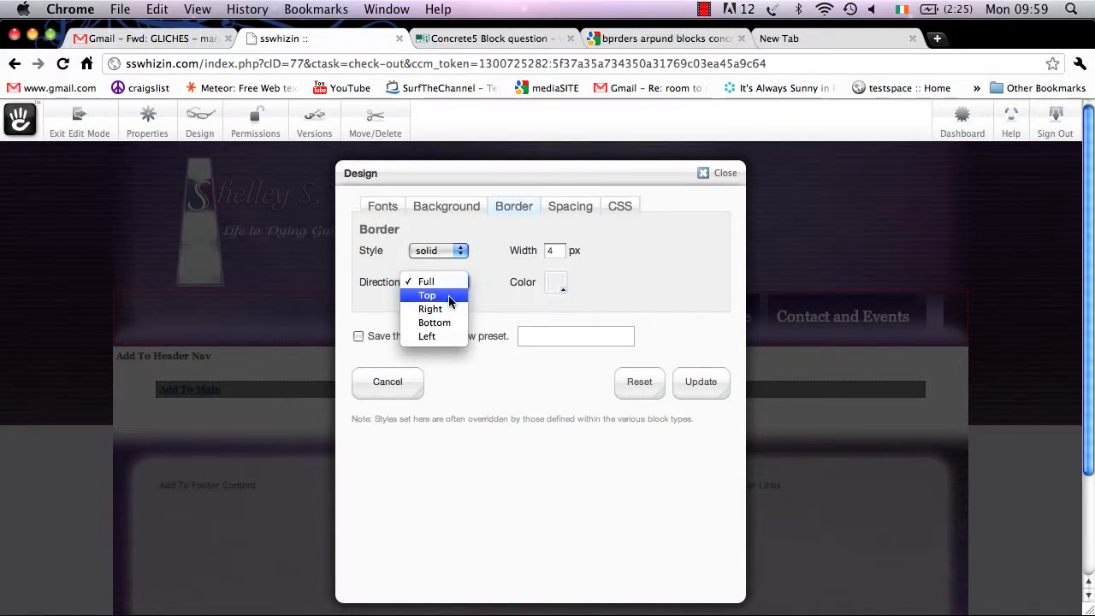
{"action": "mouse_move", "coordinate": [447, 321]}
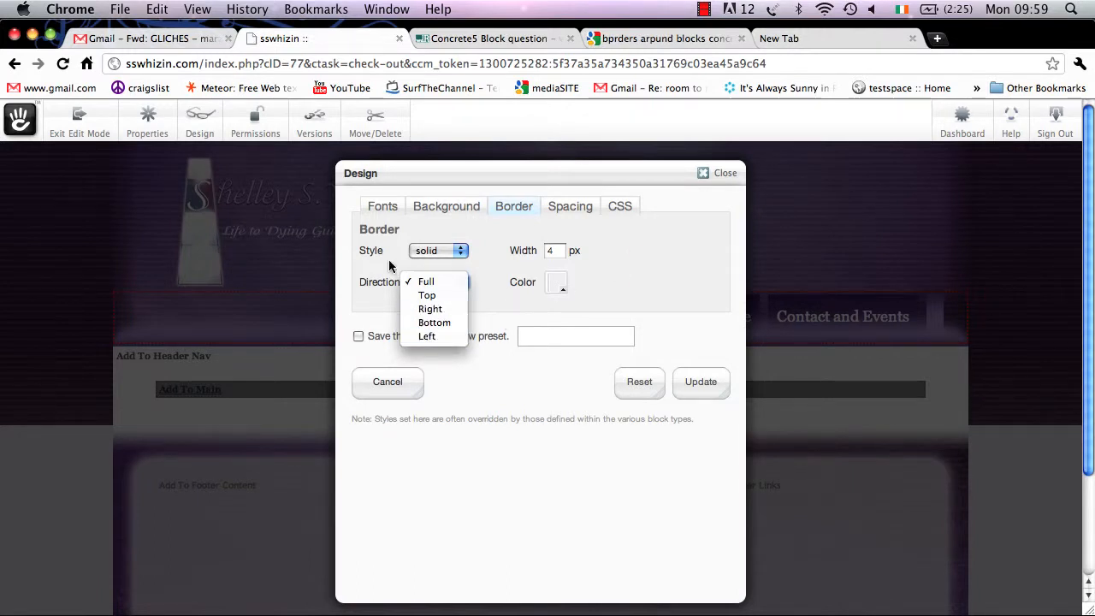
{"action": "mouse_move", "coordinate": [356, 322]}
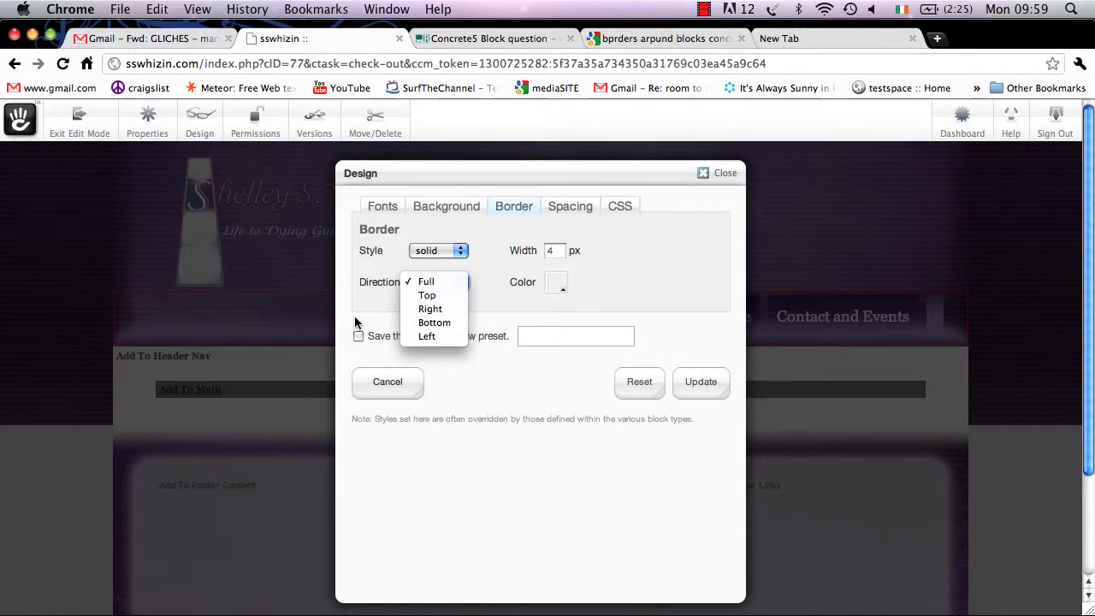
{"action": "mouse_move", "coordinate": [426, 295]}
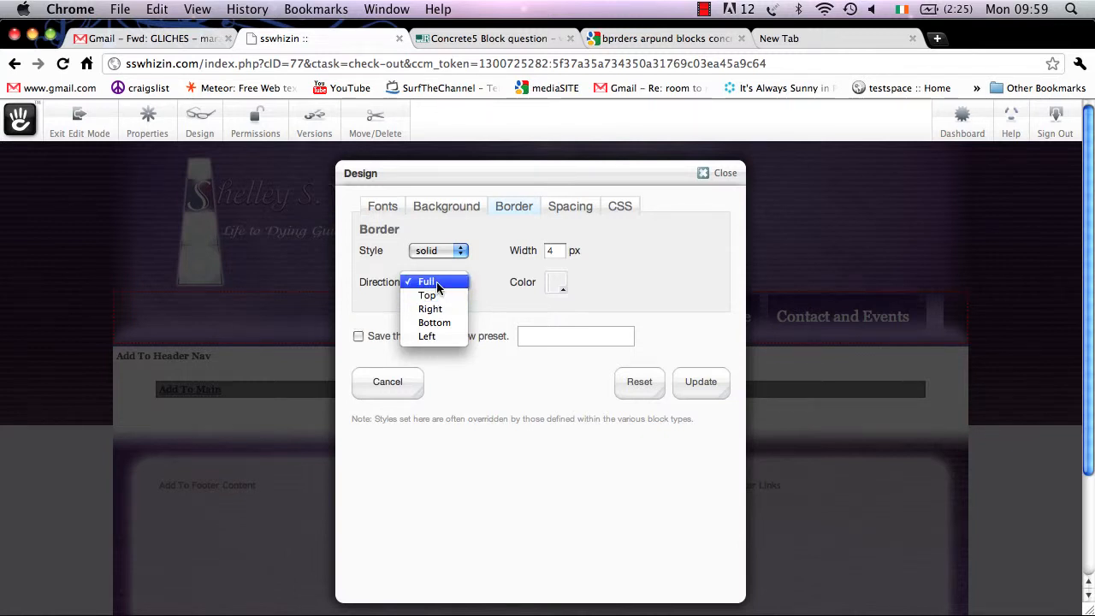
{"action": "left_click", "coordinate": [427, 282]}
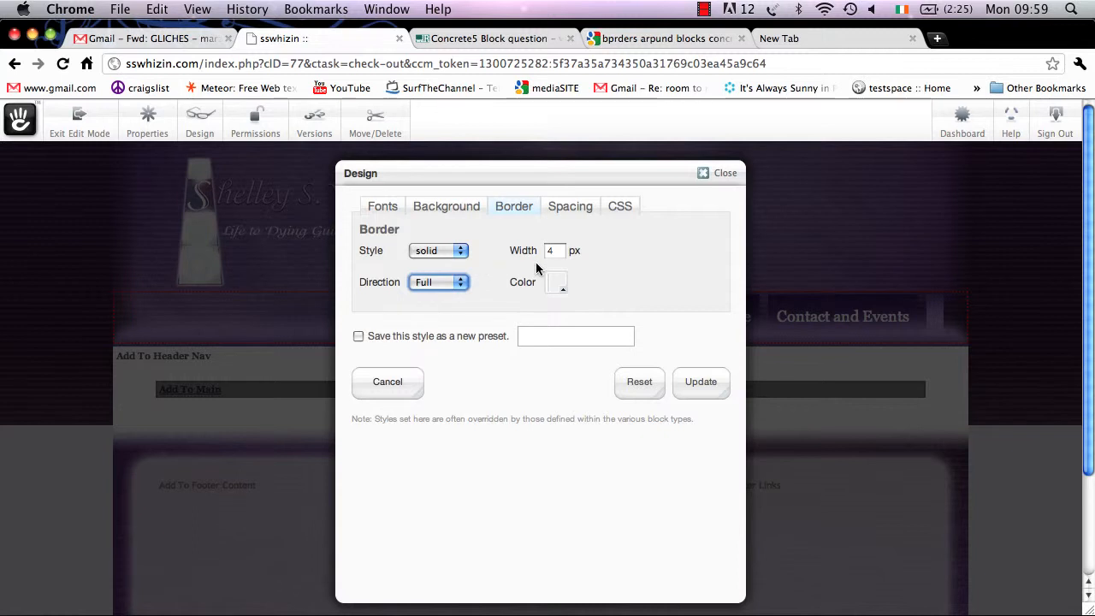
- Pick a bright red (e53434) for the border colour and confirm it
{"action": "left_click", "coordinate": [556, 283]}
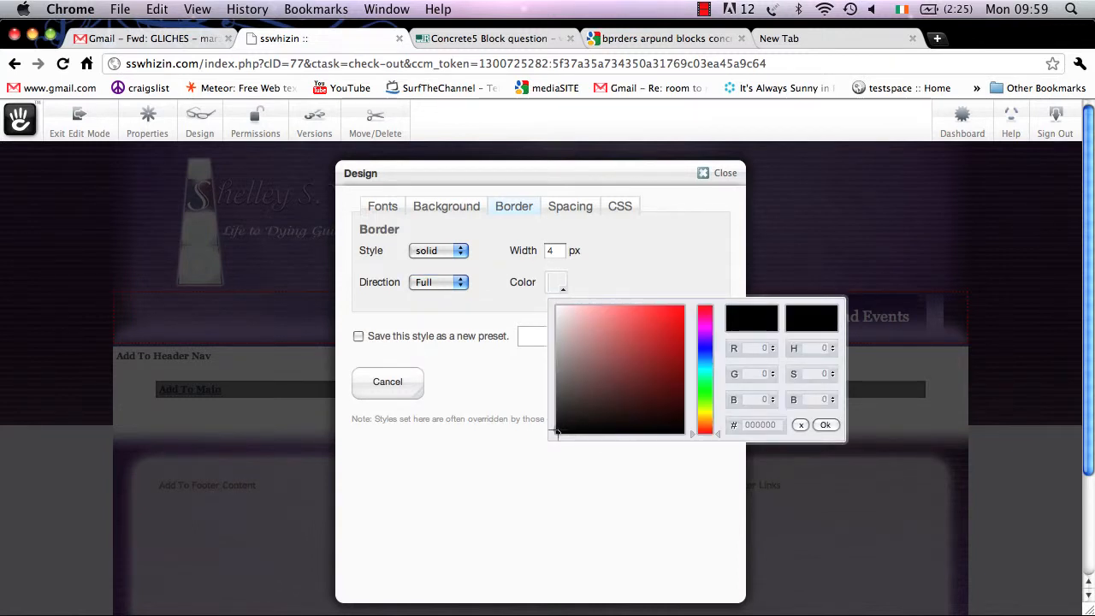
{"action": "left_click", "coordinate": [575, 404]}
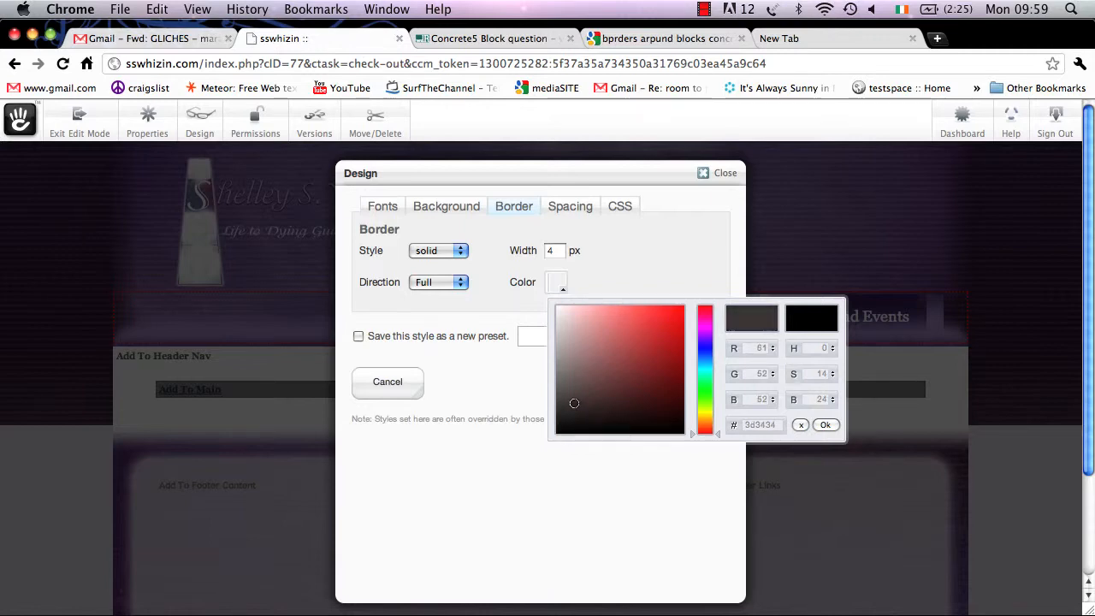
{"action": "left_click", "coordinate": [597, 387]}
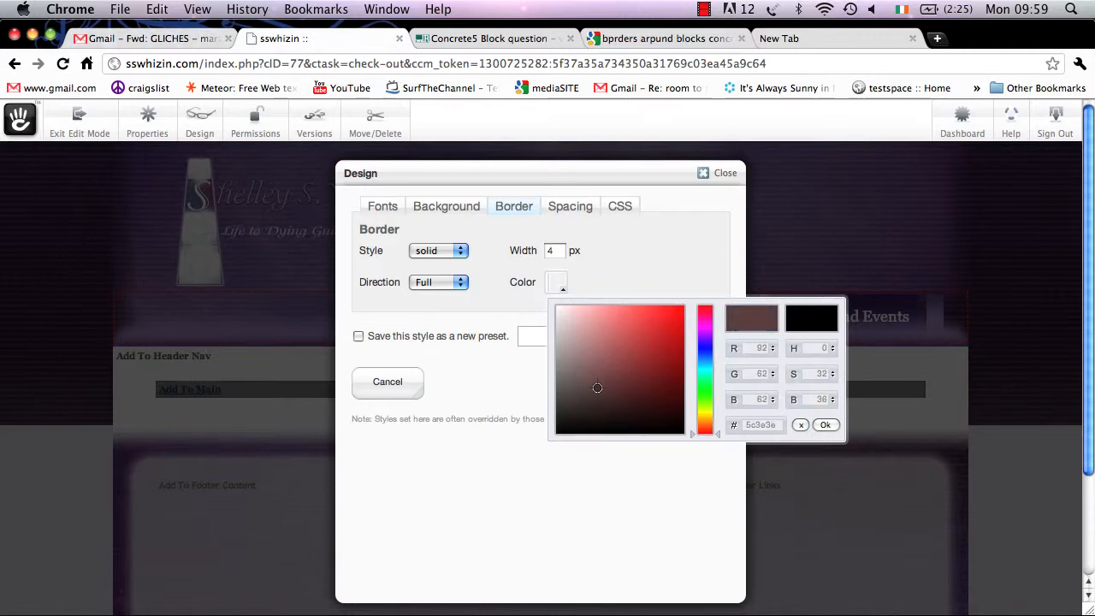
{"action": "left_click", "coordinate": [618, 380]}
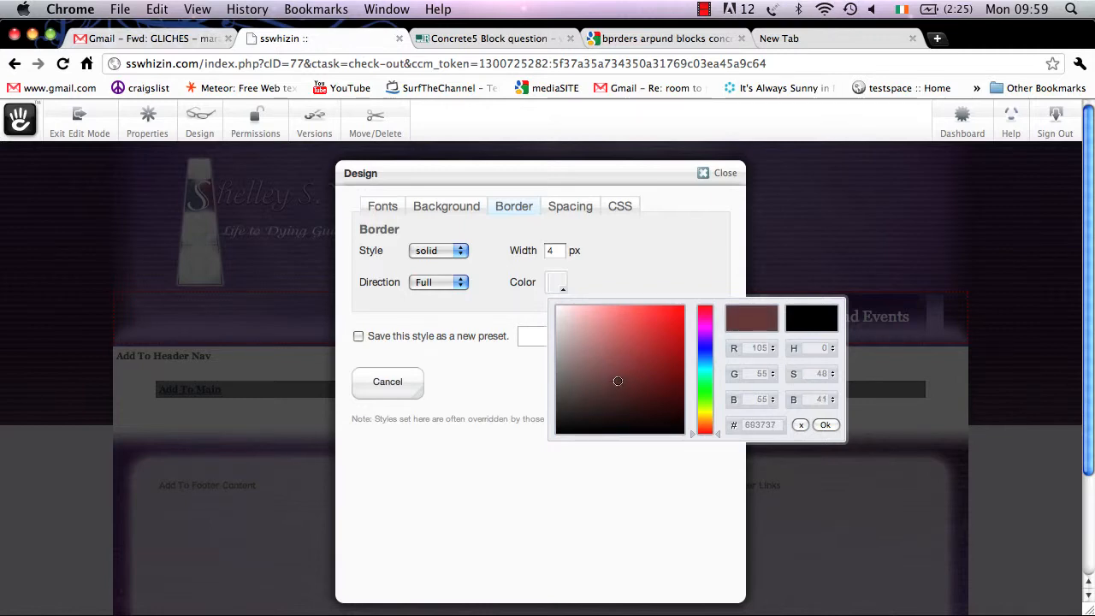
{"action": "left_click", "coordinate": [661, 324]}
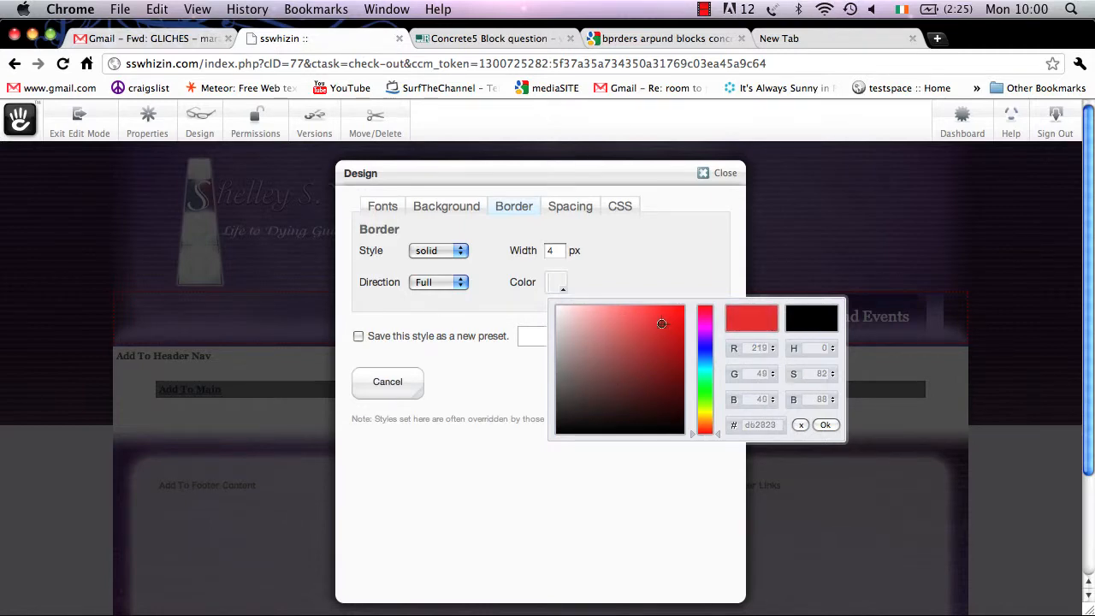
{"action": "left_click", "coordinate": [605, 346]}
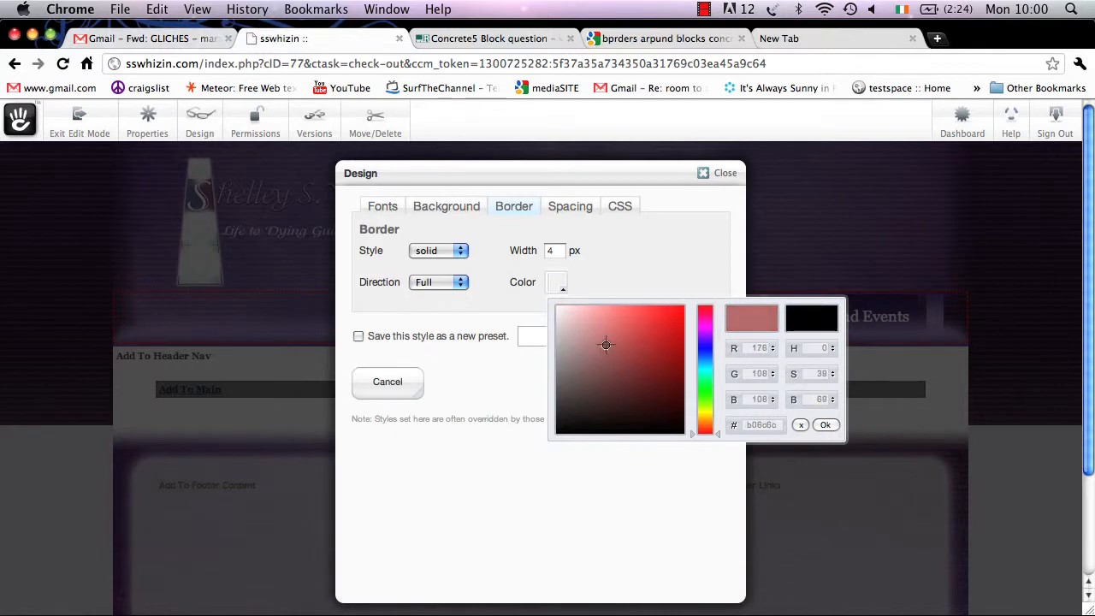
{"action": "left_click", "coordinate": [653, 320]}
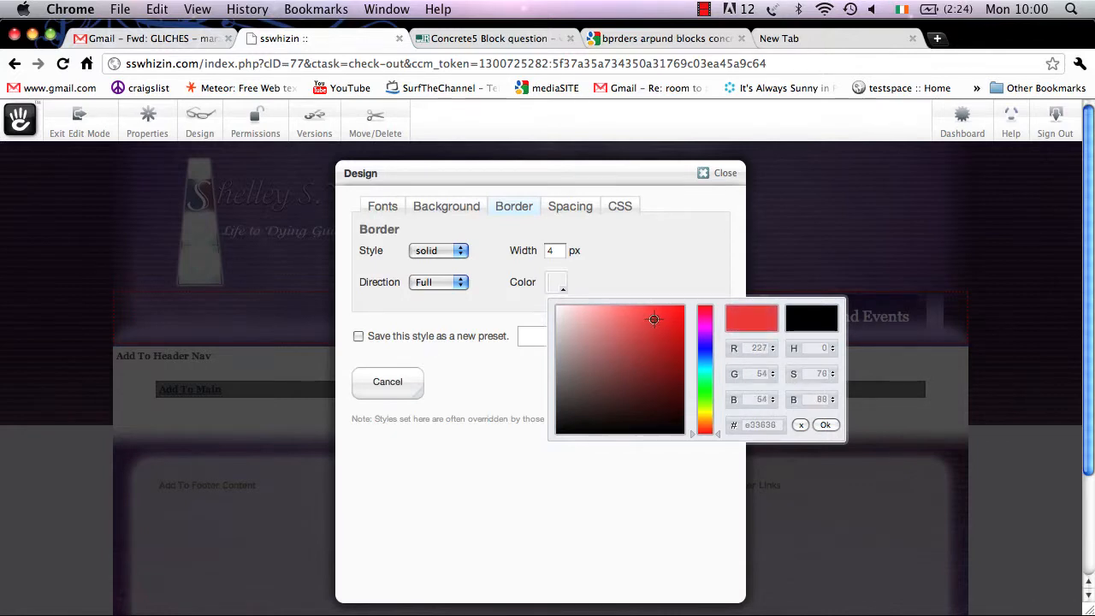
{"action": "left_click", "coordinate": [657, 314]}
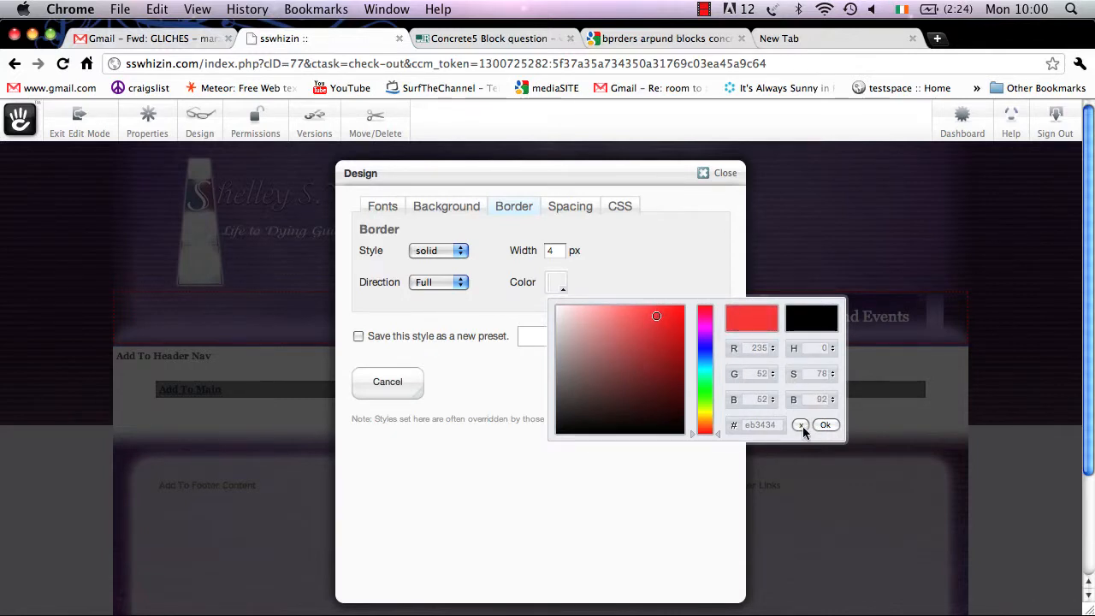
{"action": "left_click", "coordinate": [801, 425]}
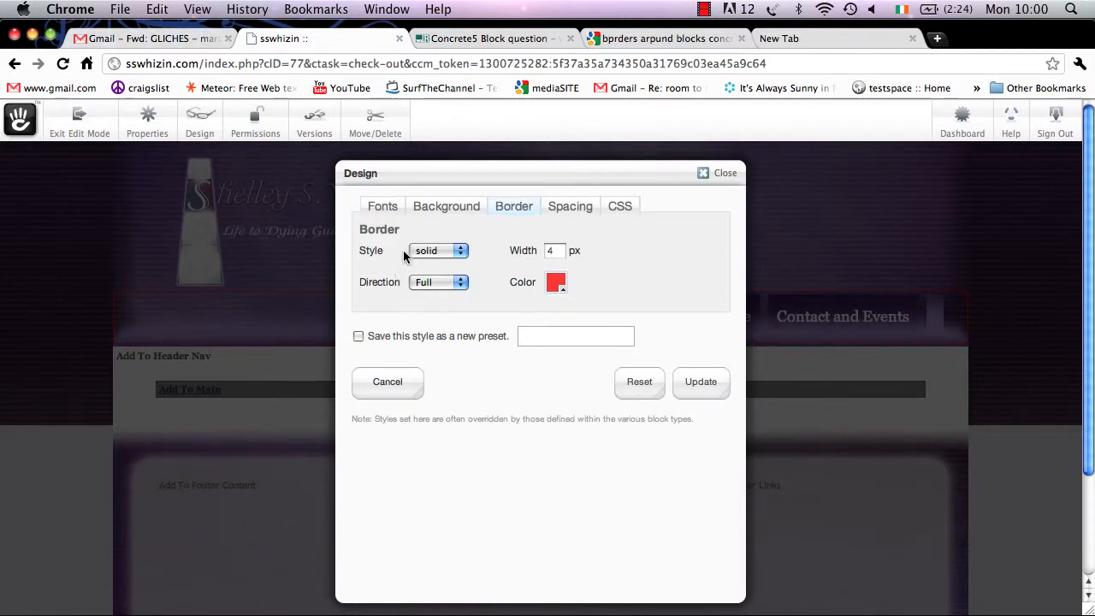
{"action": "mouse_move", "coordinate": [400, 342]}
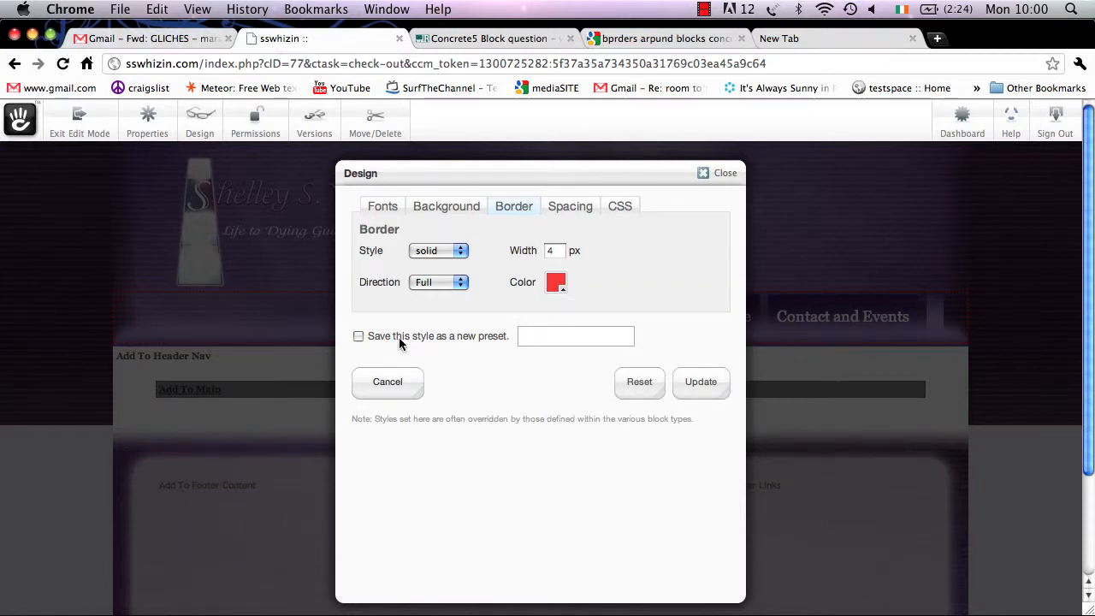
- Save the style as a new preset named Test and update the Main area
{"action": "left_click", "coordinate": [359, 335]}
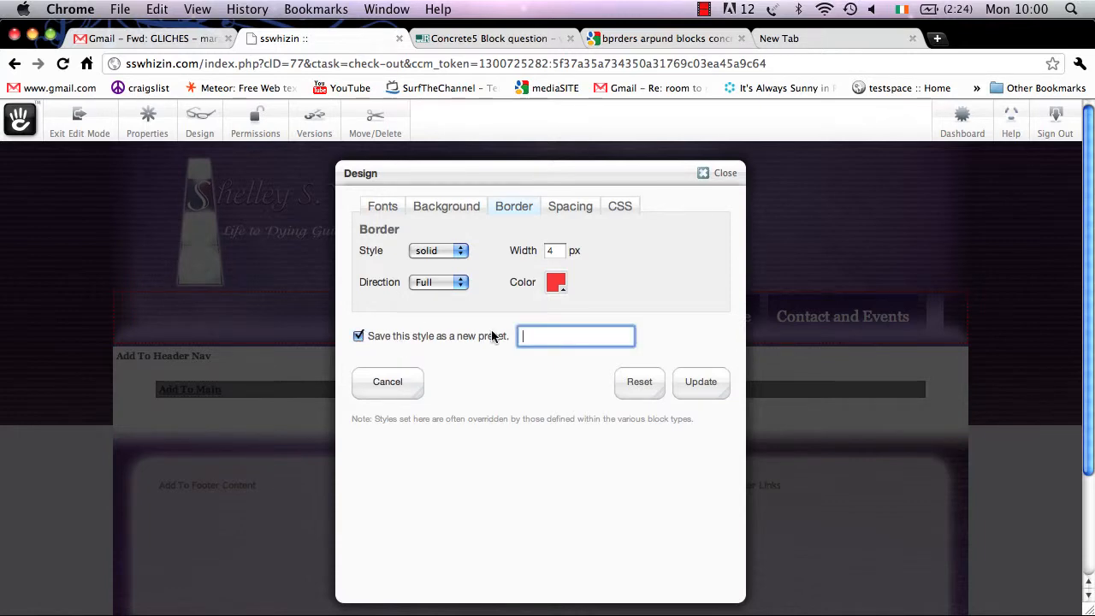
{"action": "type", "text": "Test"}
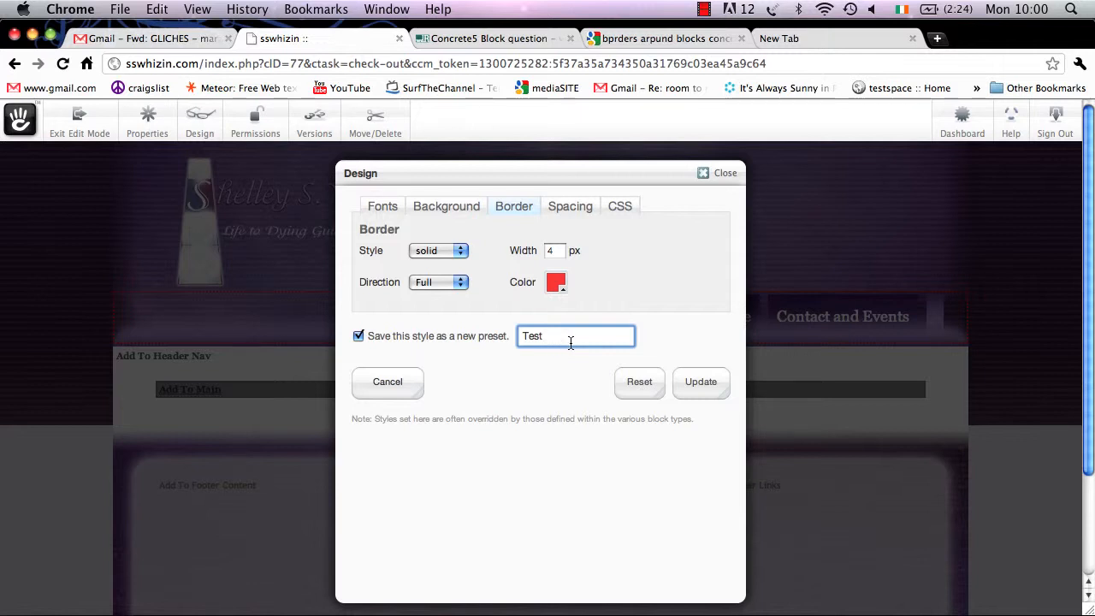
{"action": "left_click", "coordinate": [700, 382]}
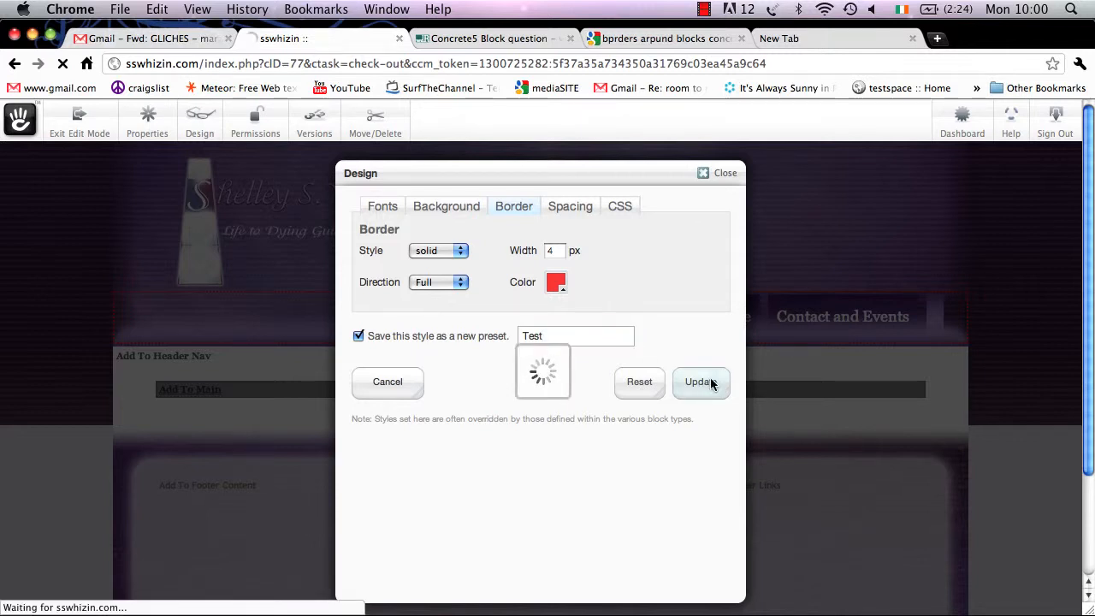
{"action": "left_click", "coordinate": [700, 381]}
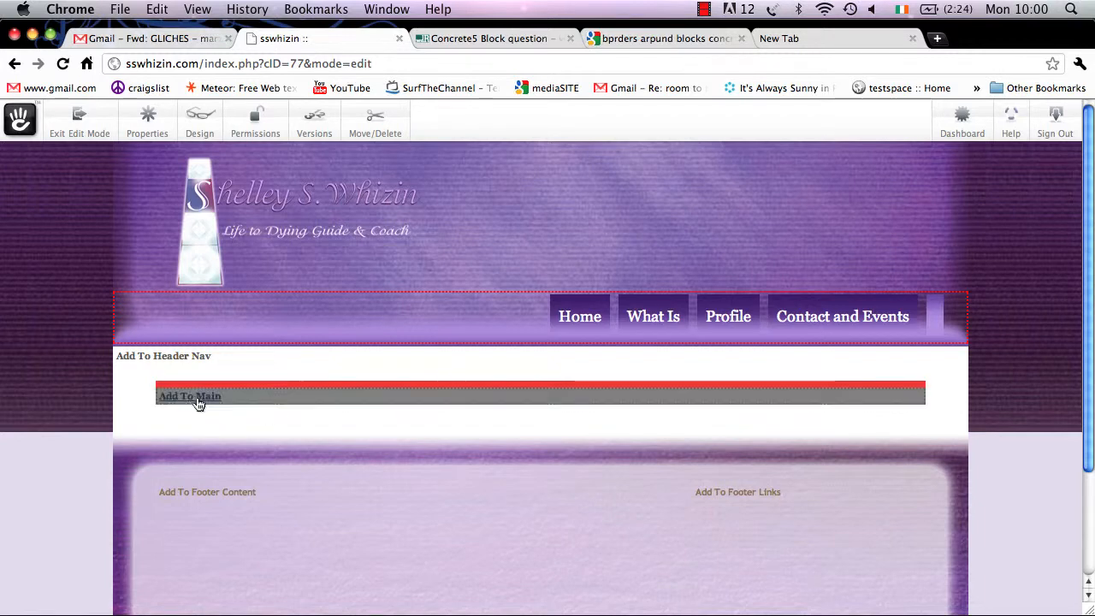
- Add a Content block to Main containing 'Lorem ipsum dolor sit'
{"action": "left_click", "coordinate": [189, 395]}
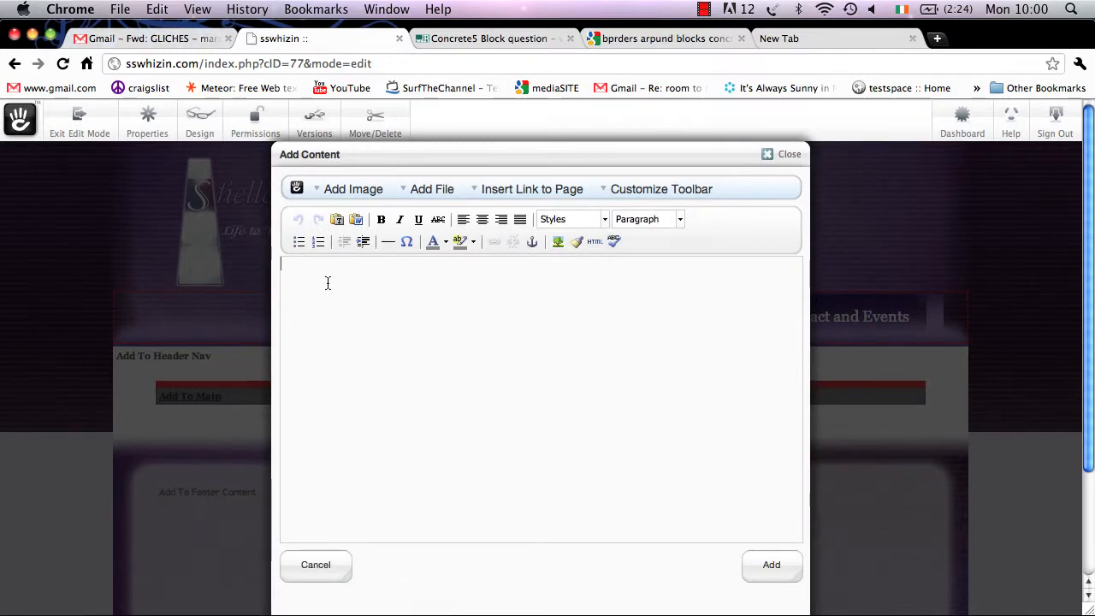
{"action": "type", "text": "Lorem ipsum dolor sit"}
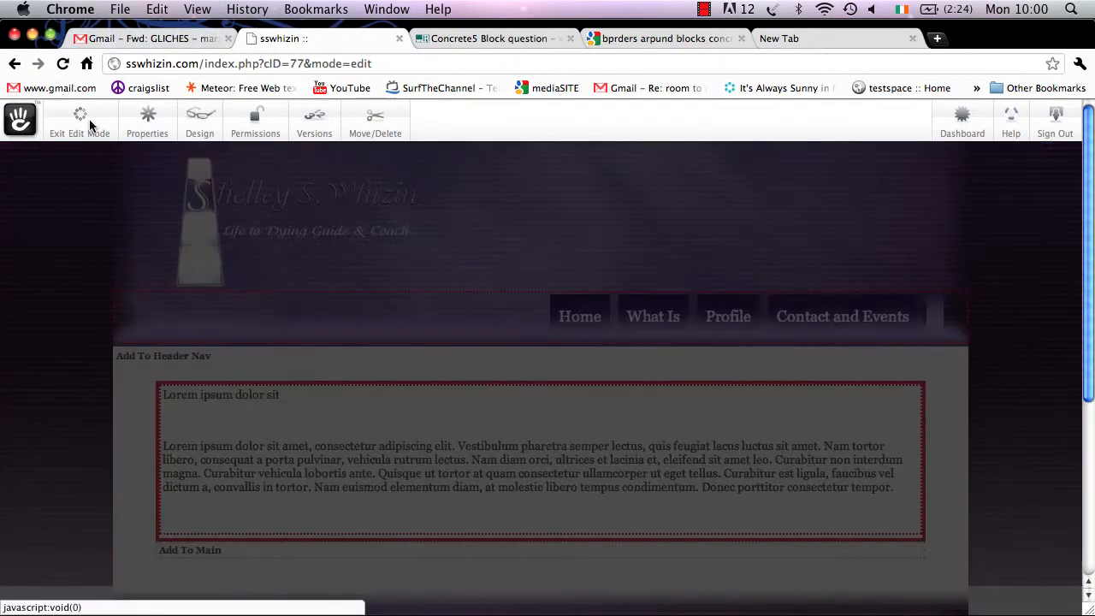
- Exit edit mode and publish the edits to the live page
{"action": "left_click", "coordinate": [78, 120]}
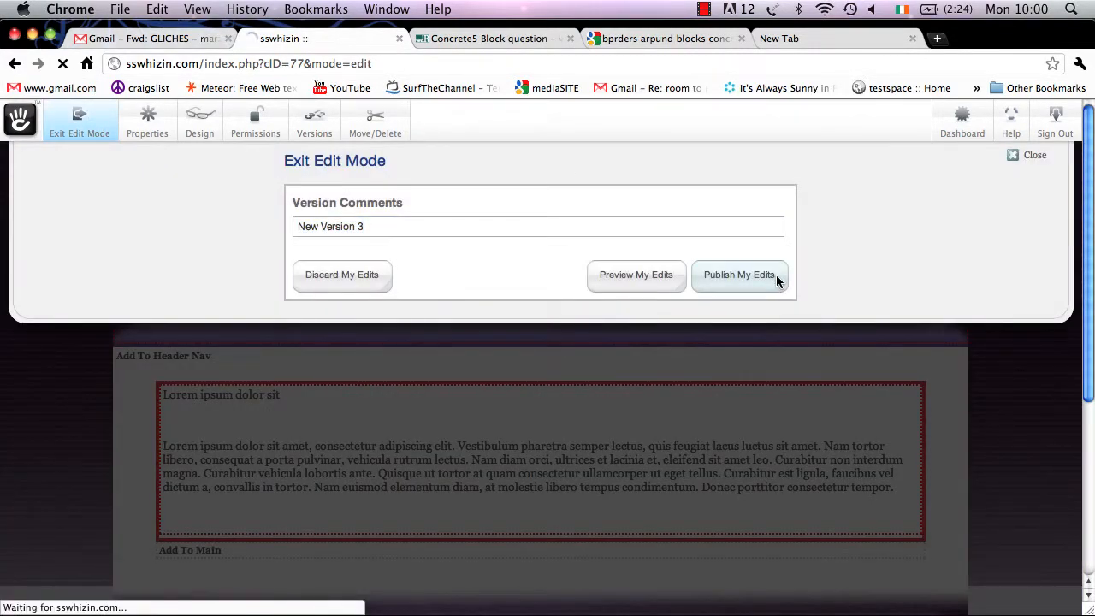
{"action": "left_click", "coordinate": [740, 274]}
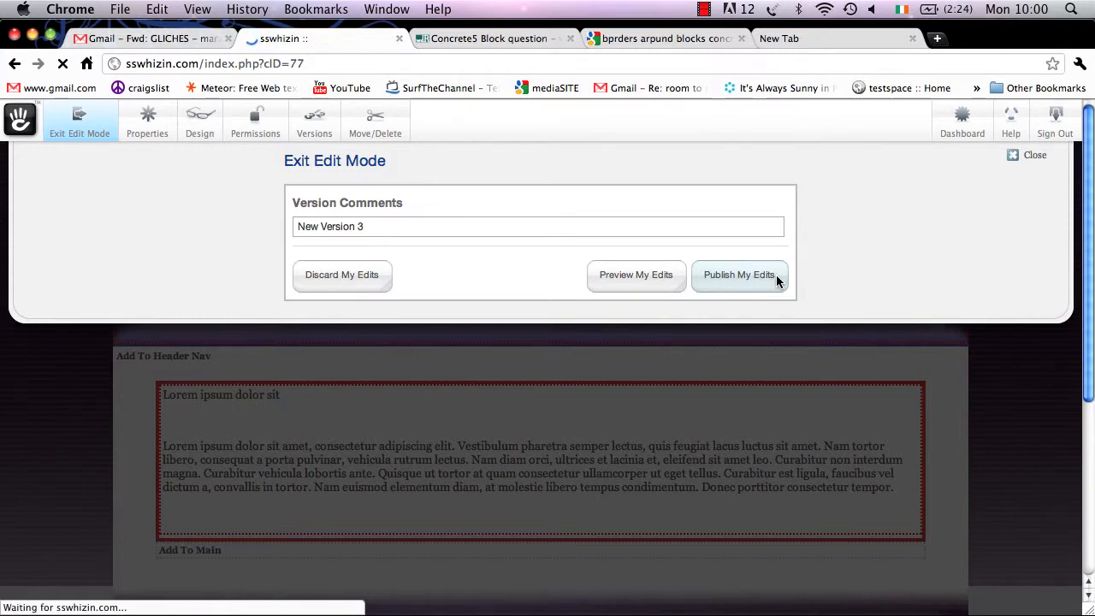
{"action": "left_click", "coordinate": [739, 274]}
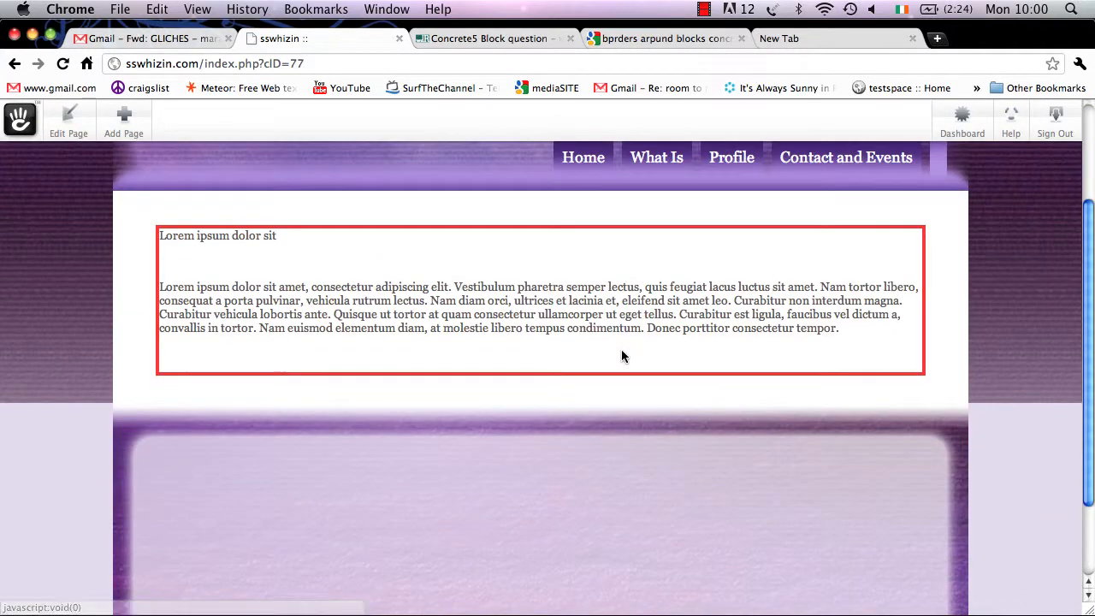